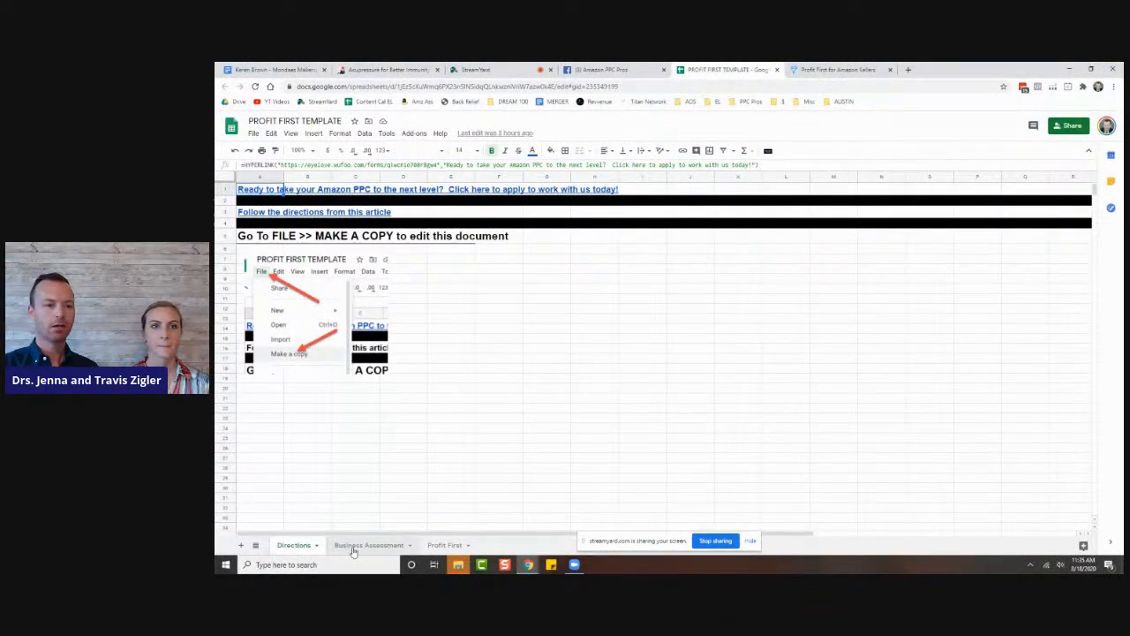
- Enter $1,000,000 as Top Line Revenue on the Business Assessment sheet
{"action": "left_click", "coordinate": [254, 134]}
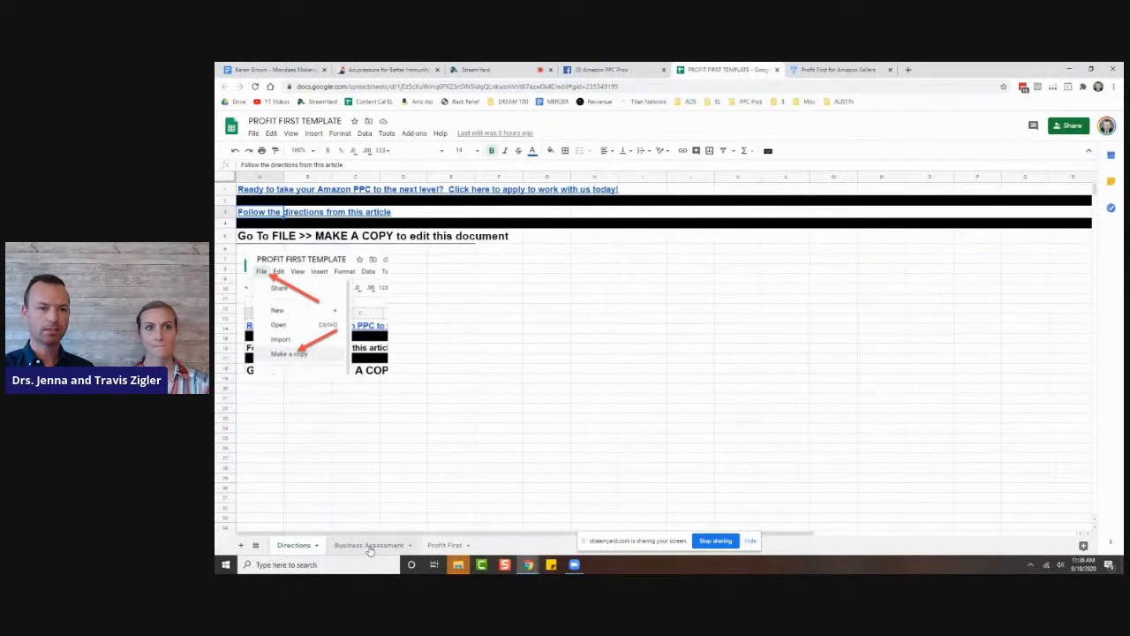
{"action": "left_click", "coordinate": [367, 544]}
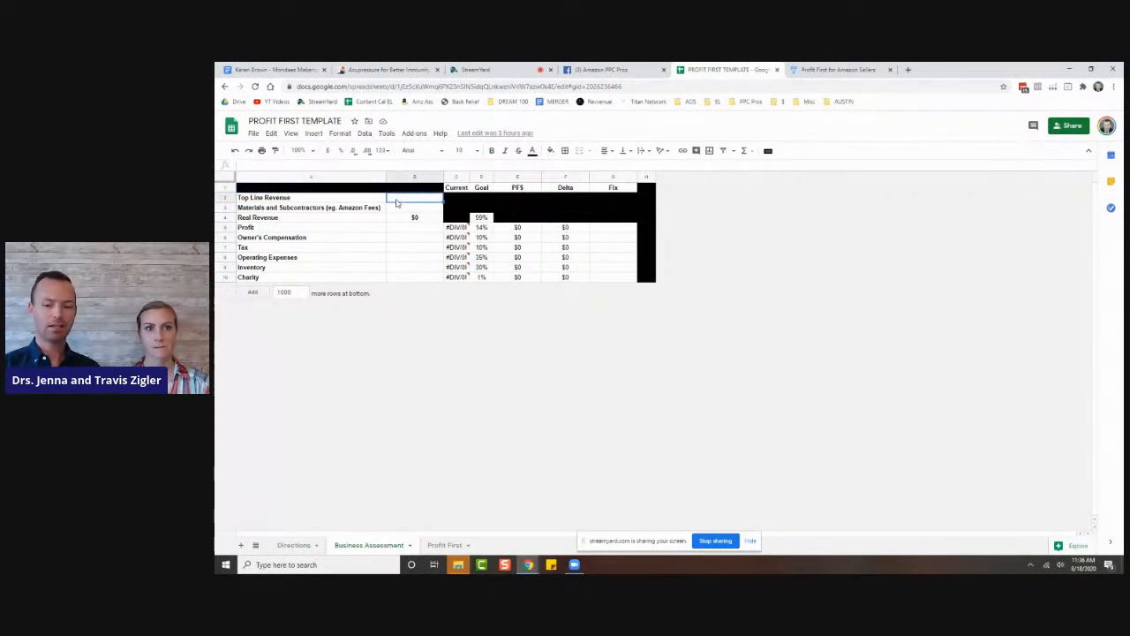
{"action": "type", "text": "100000"}
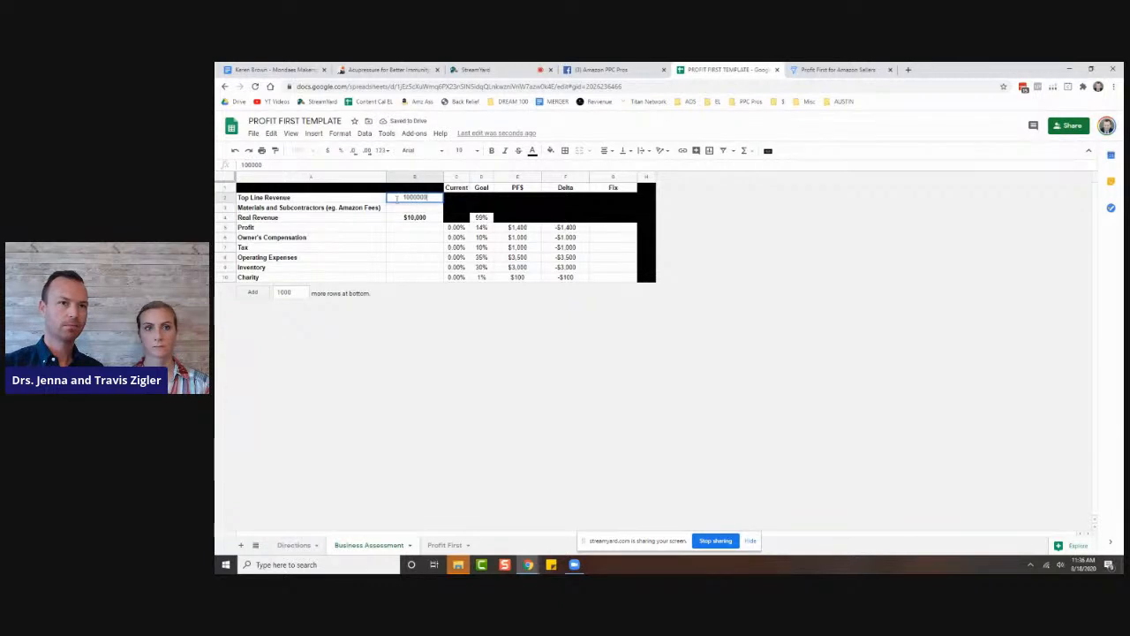
{"action": "key", "text": "Enter"}
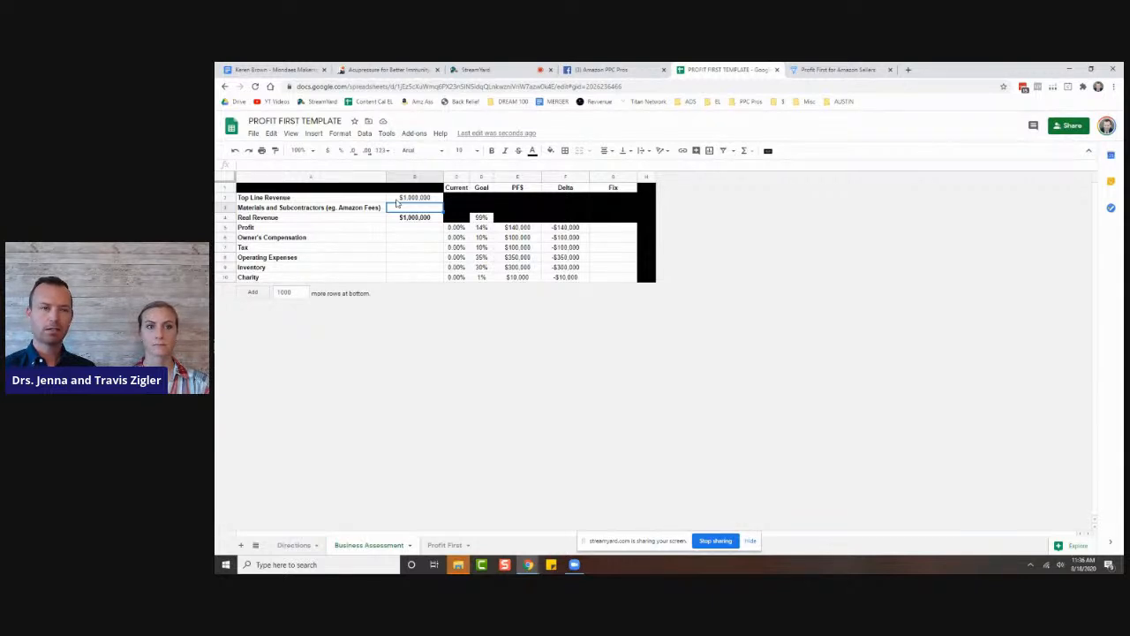
- Enter $300,000 for materials and subcontractors, giving $700,000 real revenue
{"action": "type", "text": "900"}
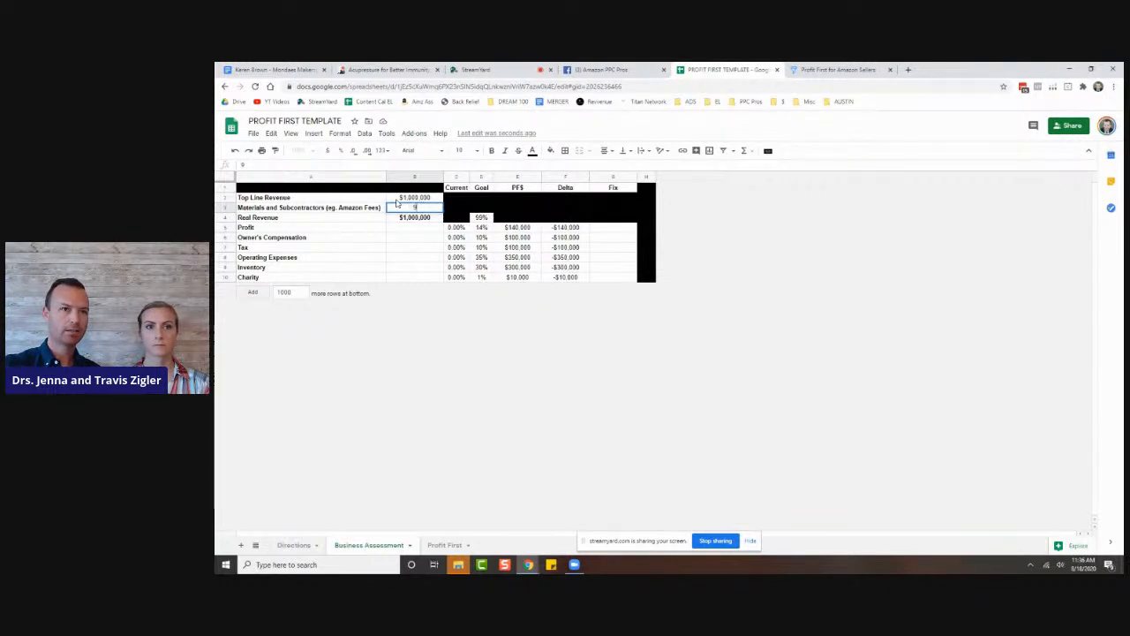
{"action": "type", "text": "3000"}
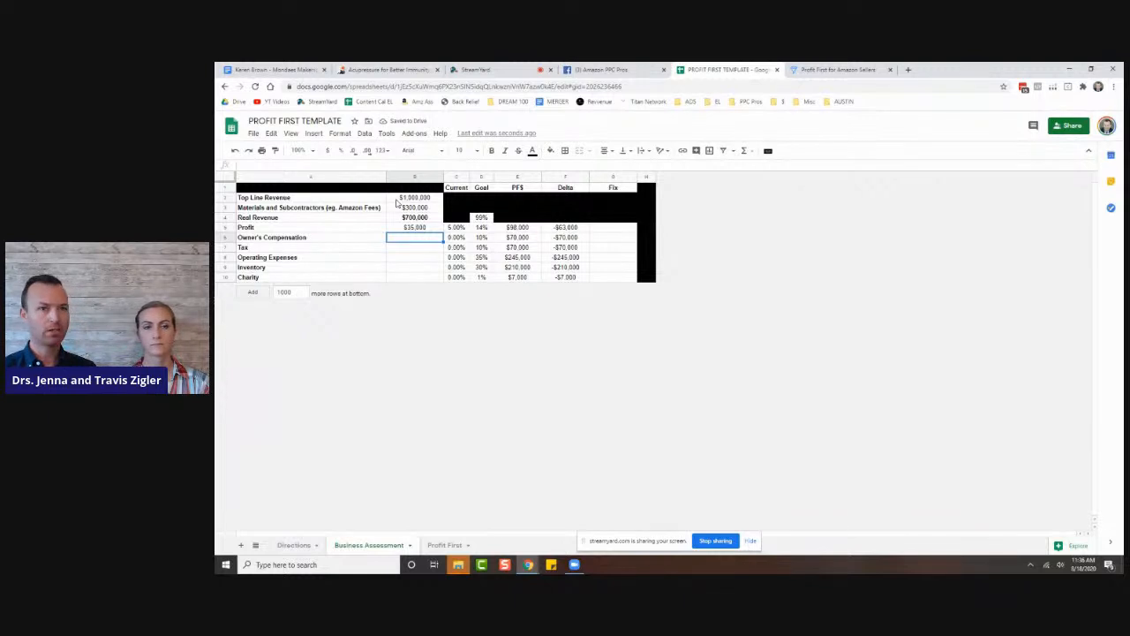
- Enter $35,000 for owner's compensation and the current tax amount
{"action": "type", "text": "35000"}
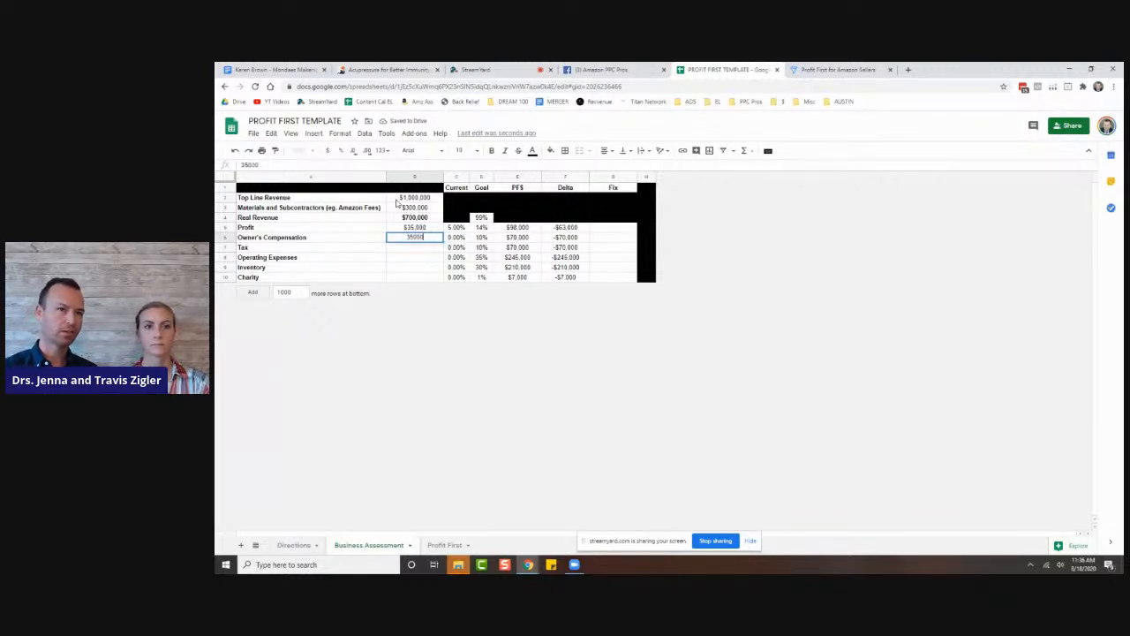
{"action": "key", "text": "Enter"}
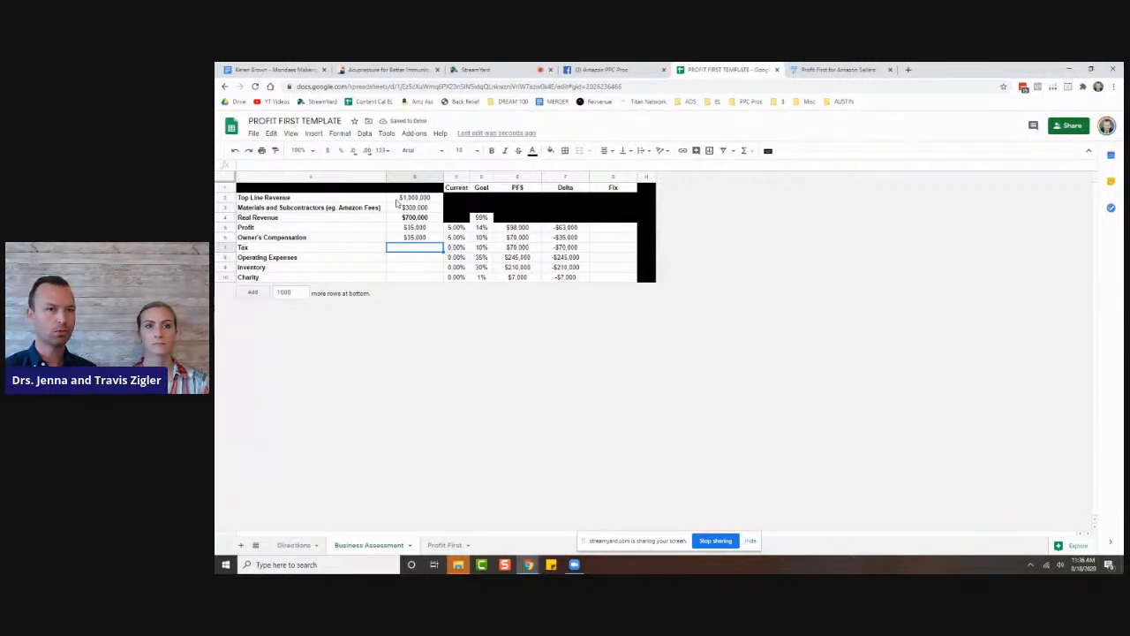
{"action": "type", "text": "3000"}
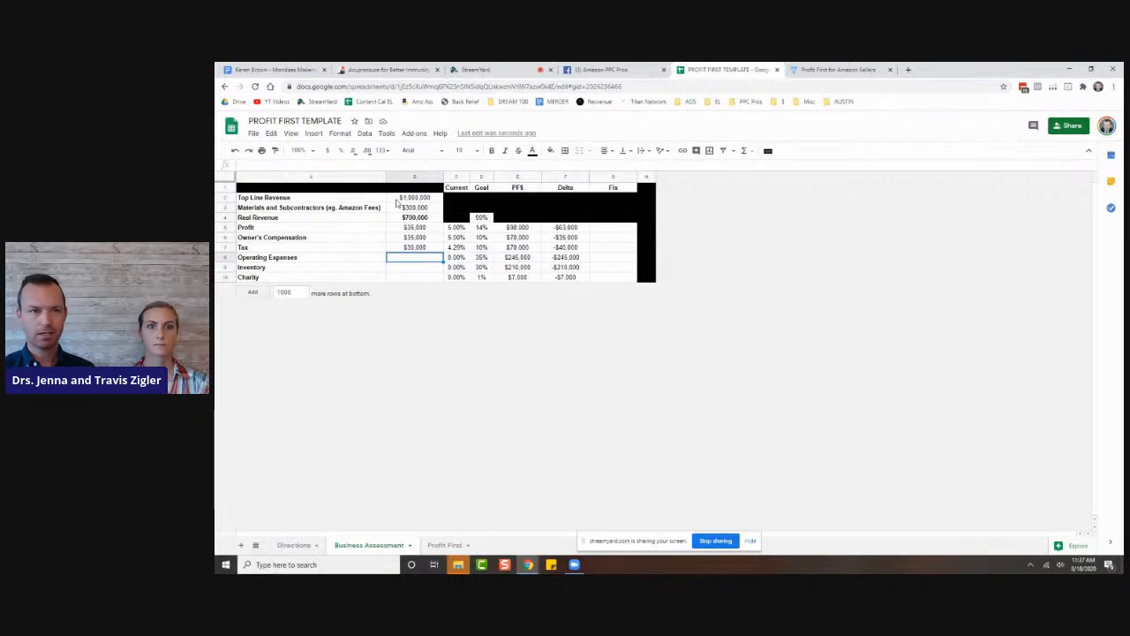
- Enter $250,000 for operating expenses and inventory so percentages and deltas calculate
{"action": "left_click", "coordinate": [413, 267]}
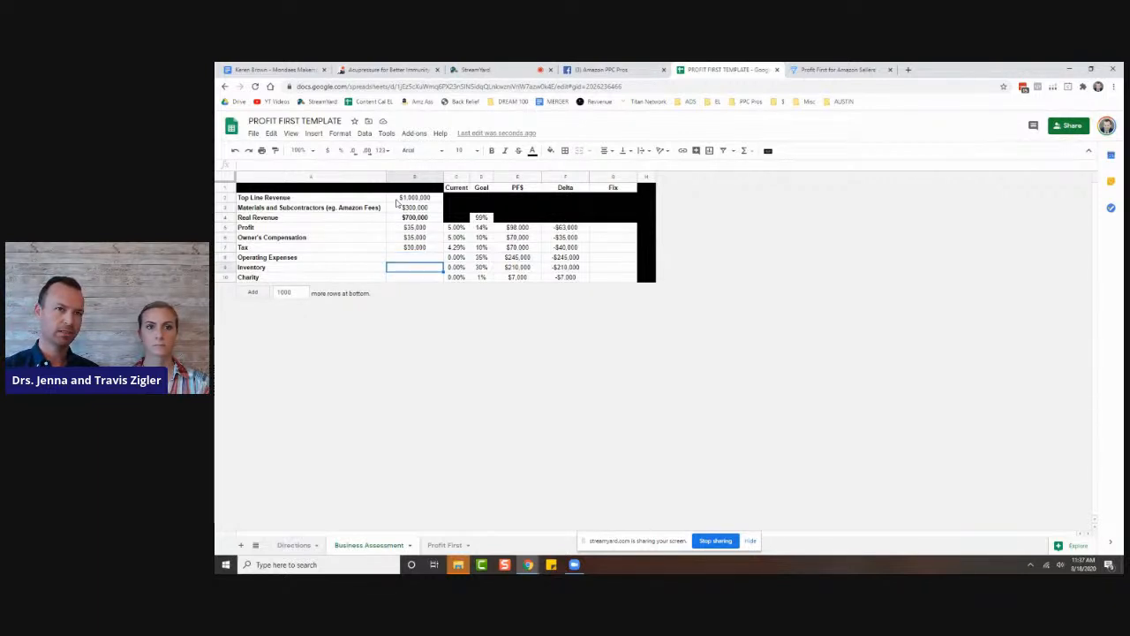
{"action": "type", "text": "2500000"}
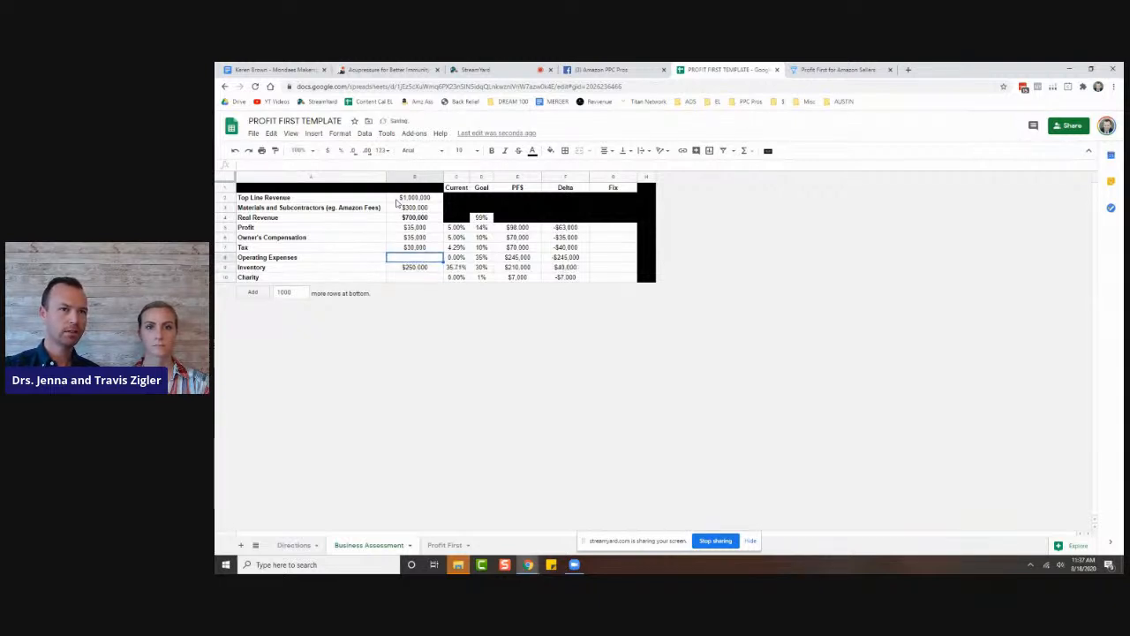
{"action": "type", "text": "250"}
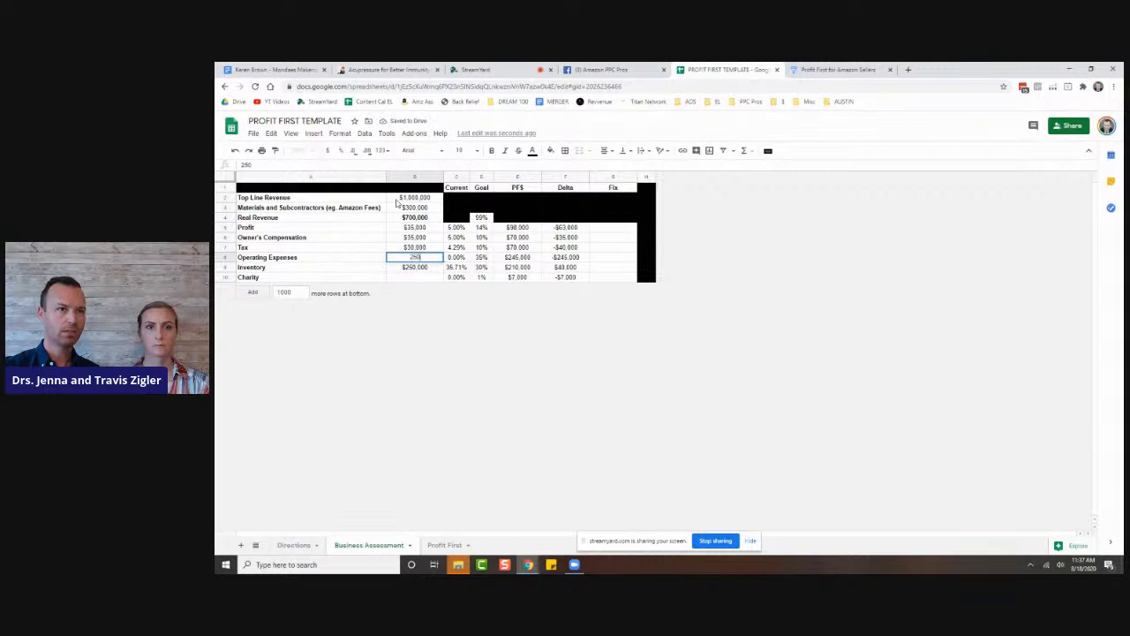
{"action": "type", "text": "2500000"}
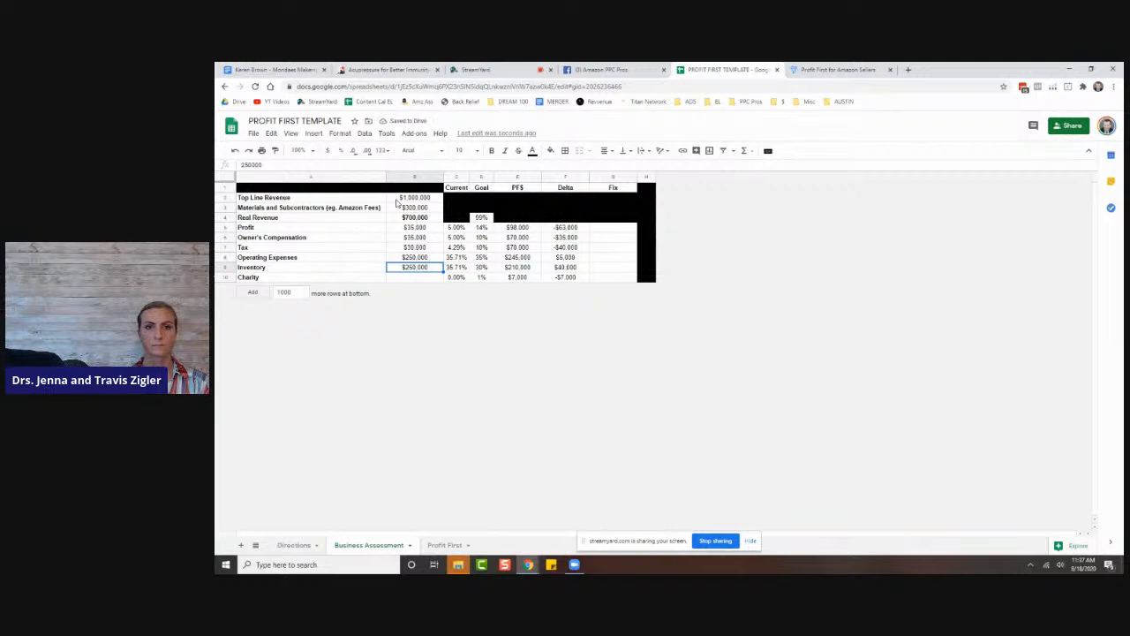
{"action": "left_click", "coordinate": [480, 216]}
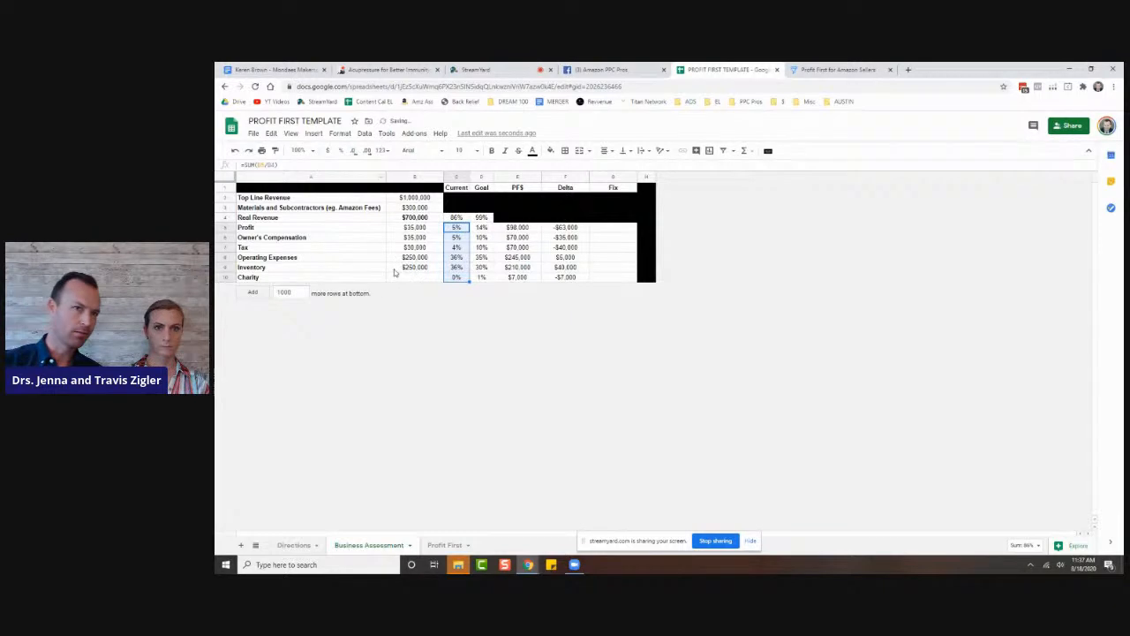
- Revise owner's compensation and profit to $70,000 each (10%)
{"action": "left_click", "coordinate": [414, 247]}
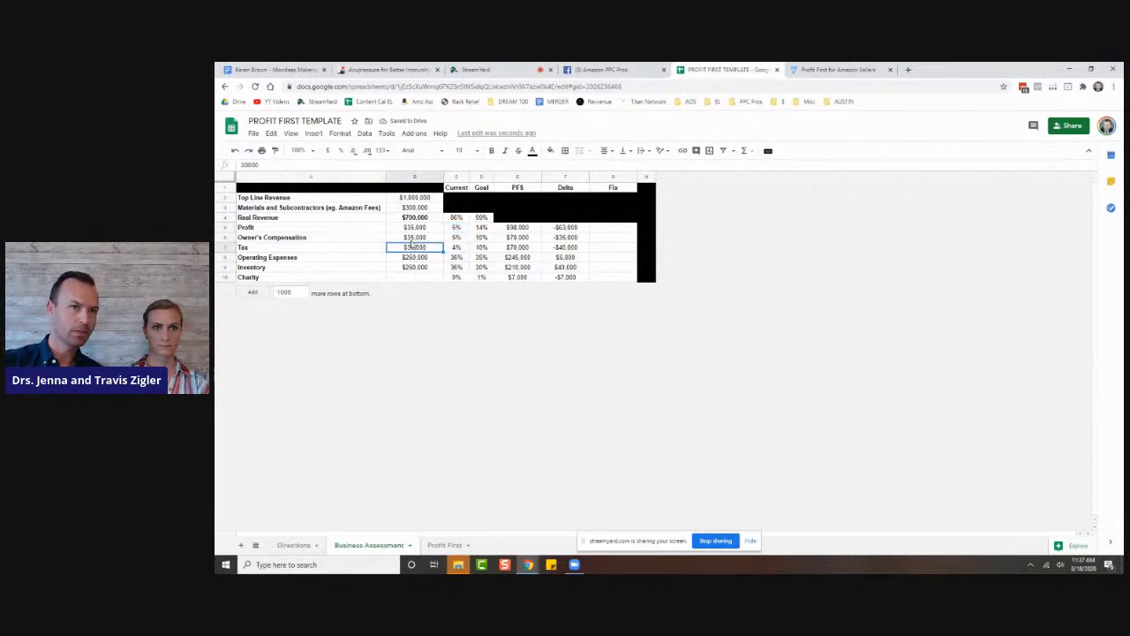
{"action": "left_click", "coordinate": [414, 236]}
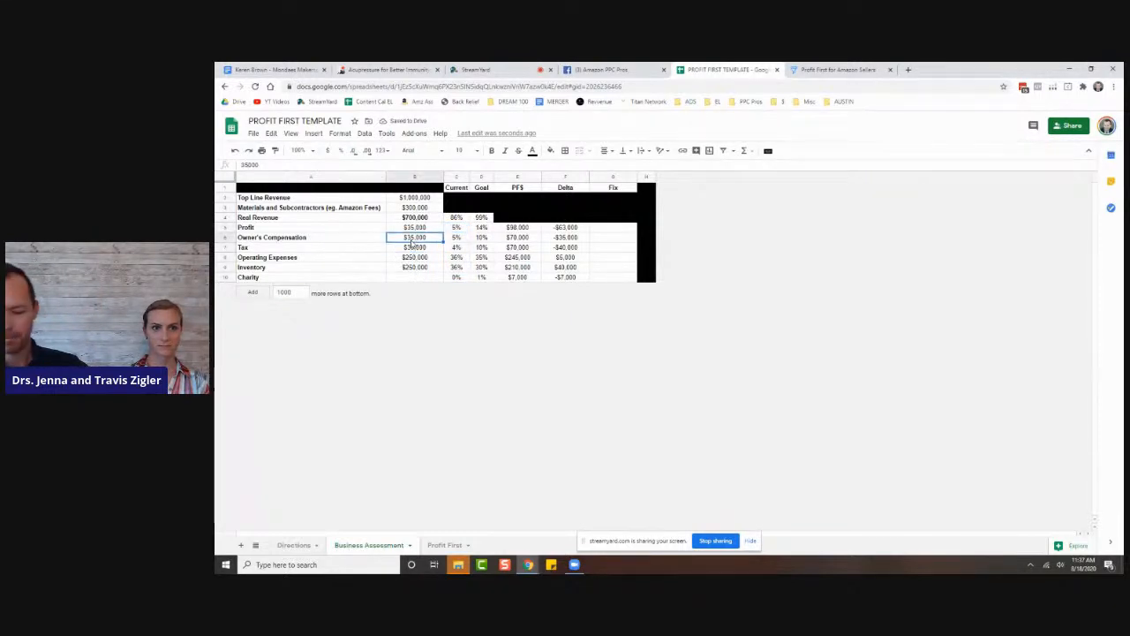
{"action": "type", "text": "70000"}
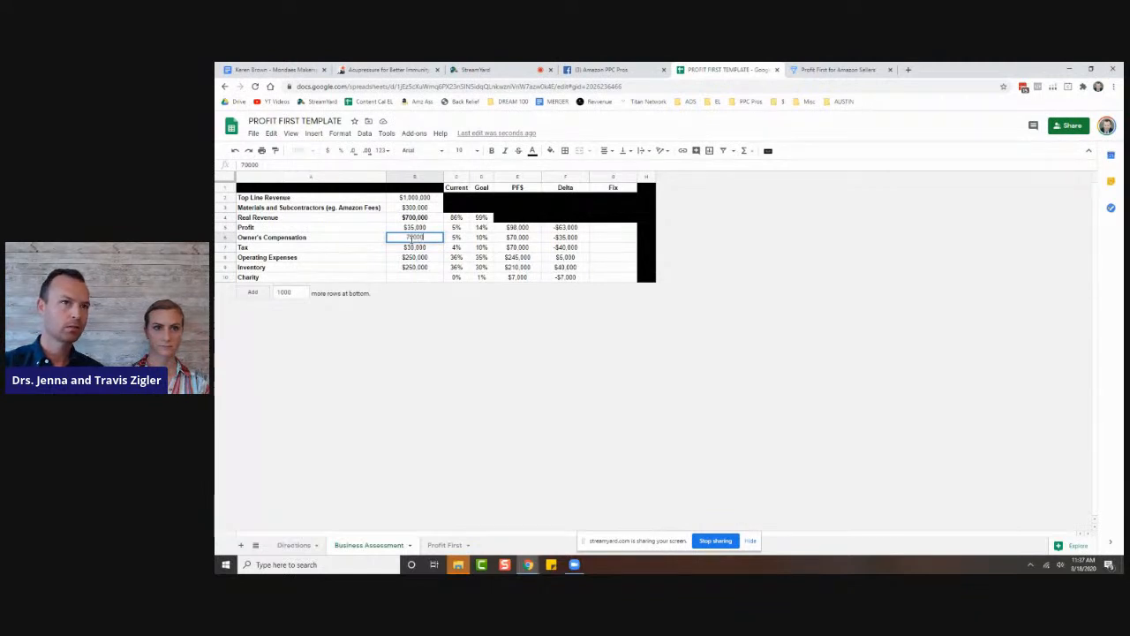
{"action": "key", "text": "Enter"}
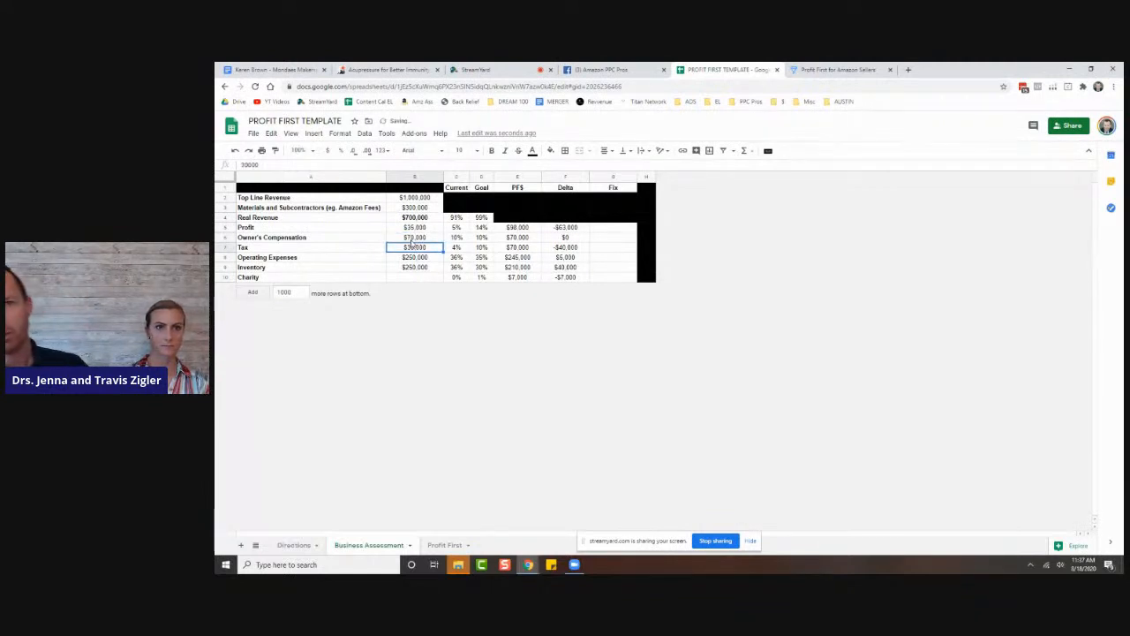
{"action": "left_click", "coordinate": [413, 226]}
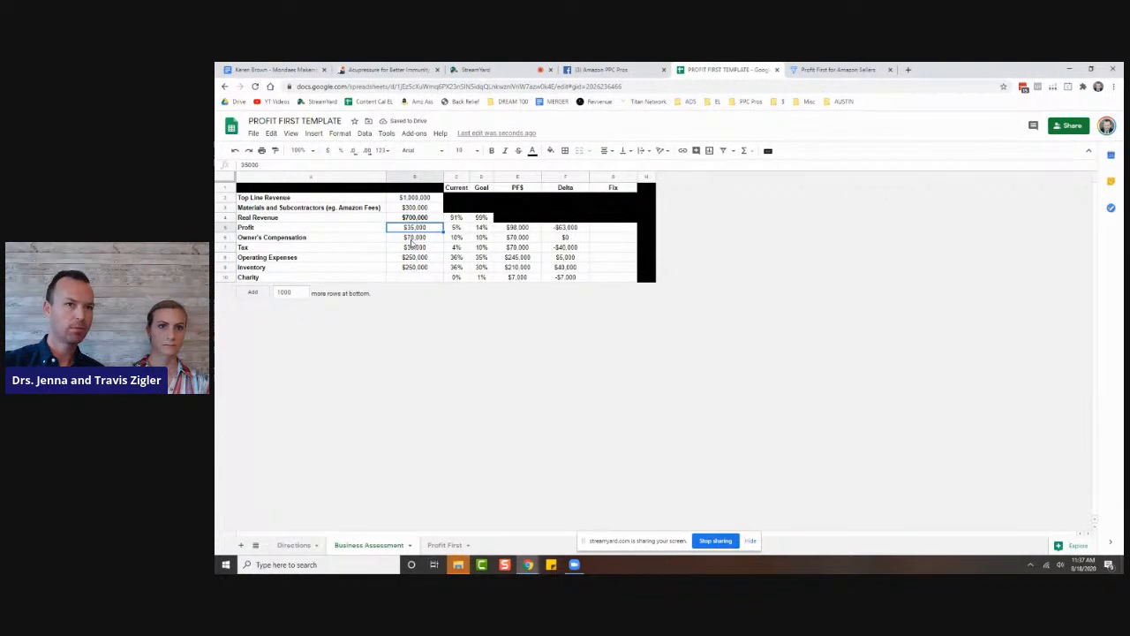
{"action": "type", "text": "70000"}
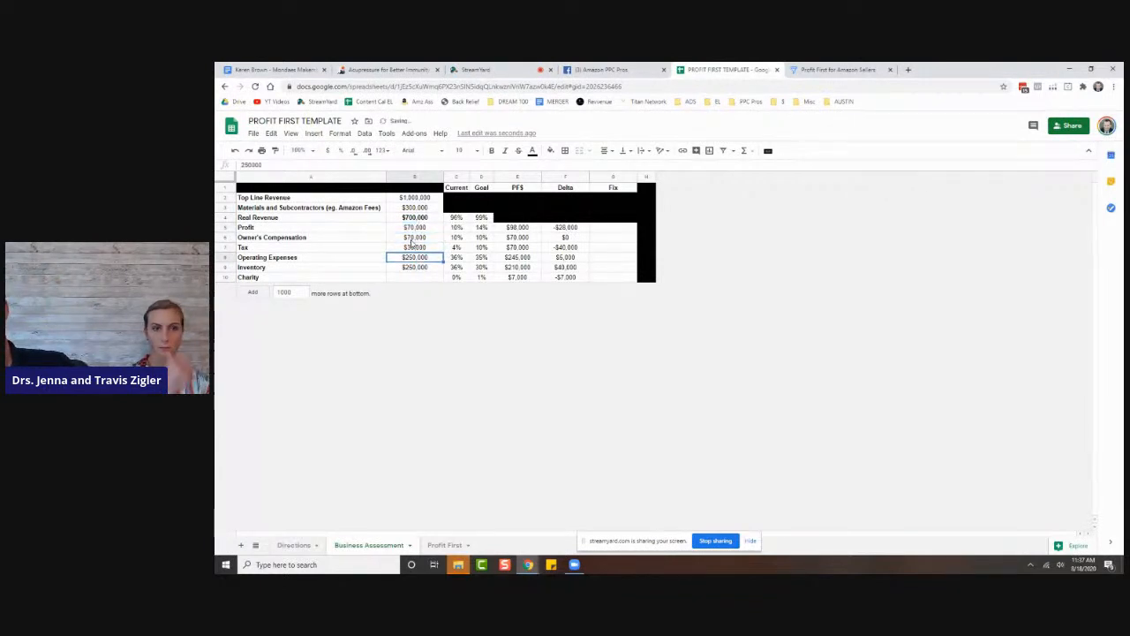
- Record $30,000 as the current Charity amount, showing 4% and a $23,000 delta
{"action": "left_click", "coordinate": [415, 276]}
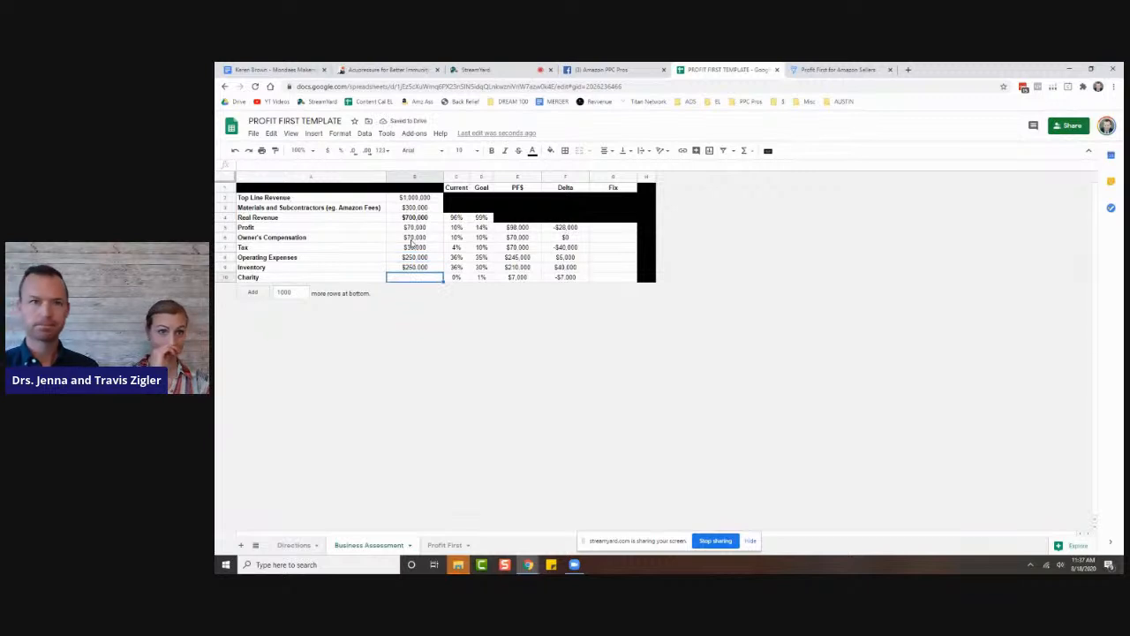
{"action": "type", "text": "4"}
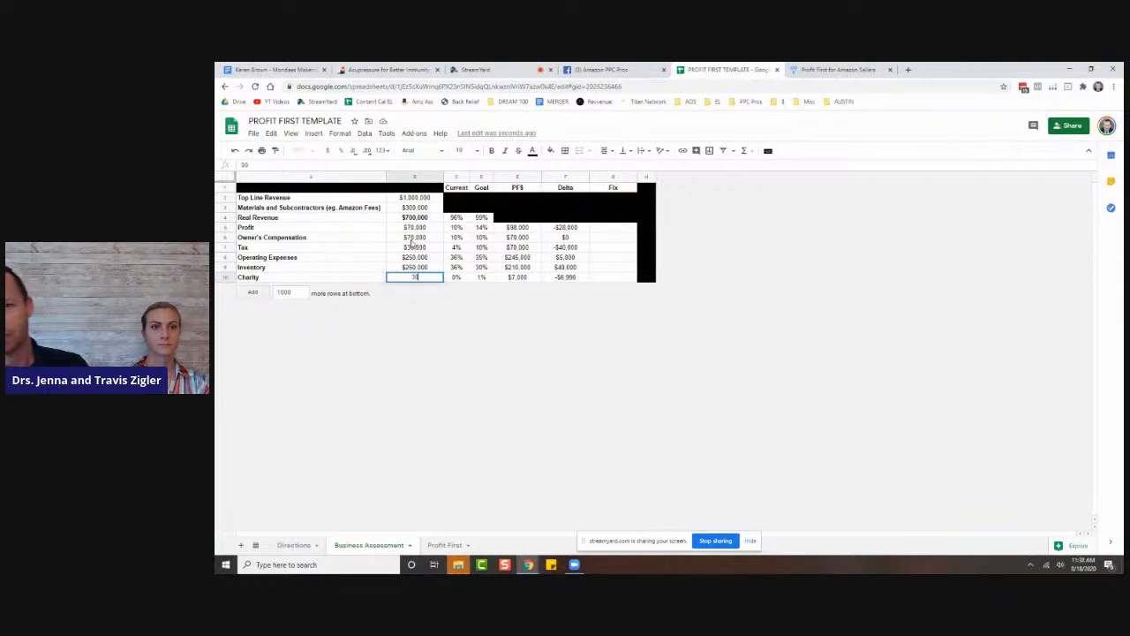
{"action": "type", "text": "30000"}
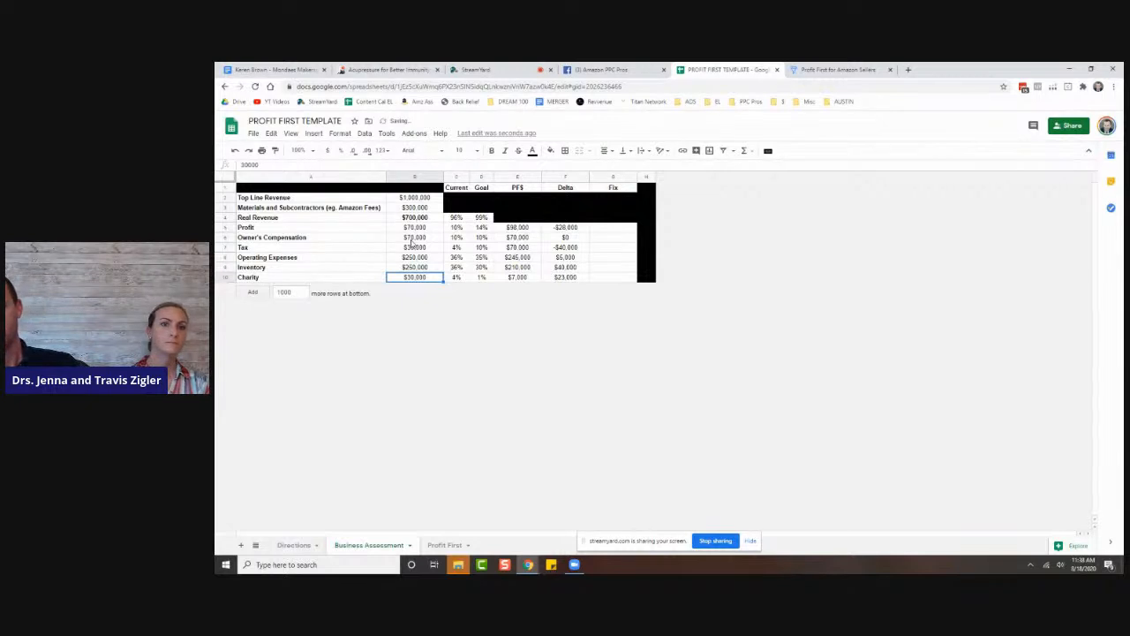
{"action": "left_click", "coordinate": [456, 236]}
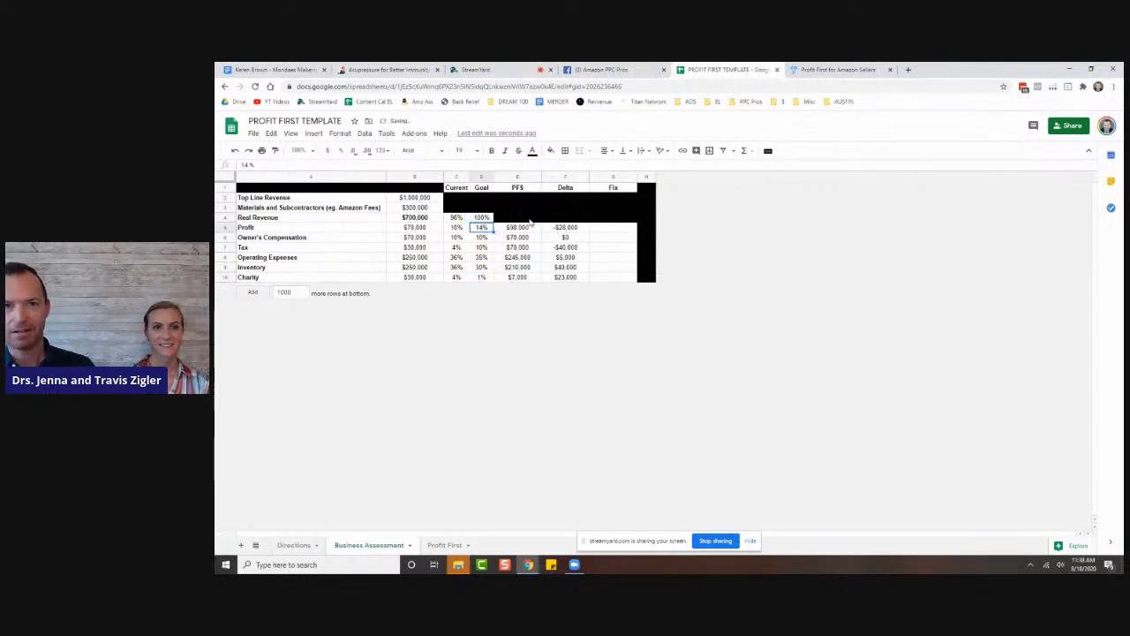
{"action": "left_click", "coordinate": [480, 218]}
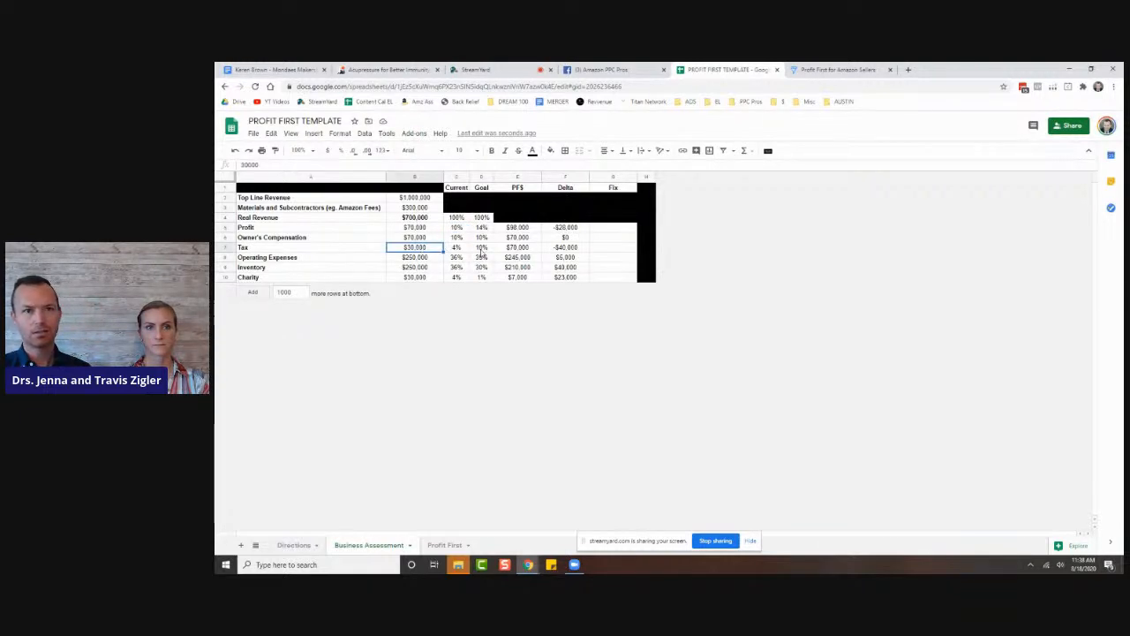
{"action": "left_click", "coordinate": [480, 247]}
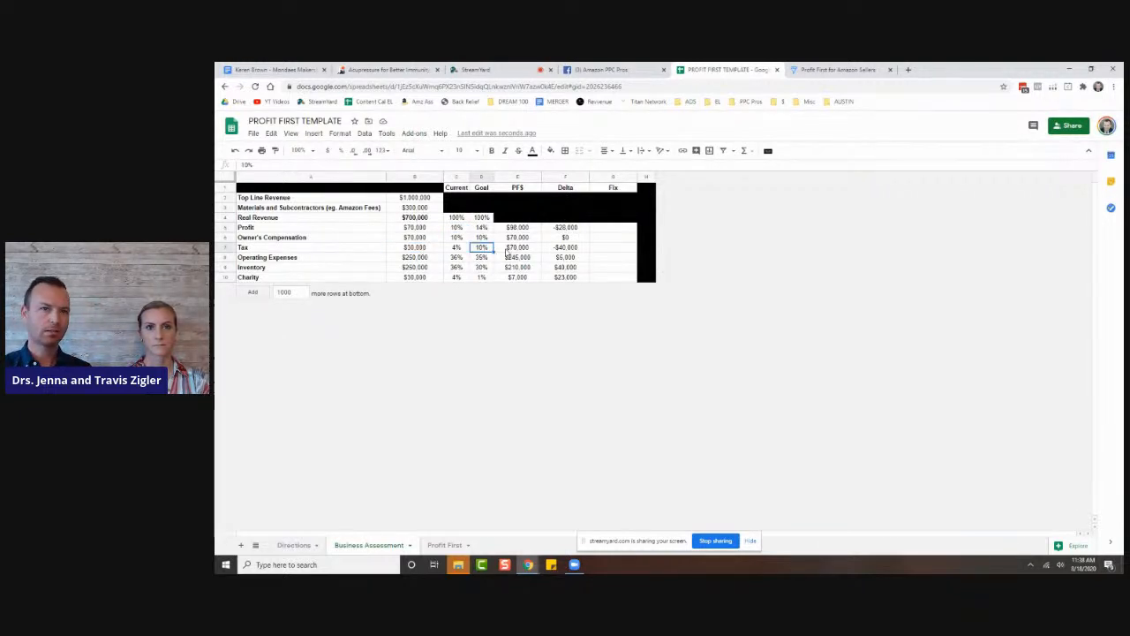
{"action": "left_click", "coordinate": [518, 247]}
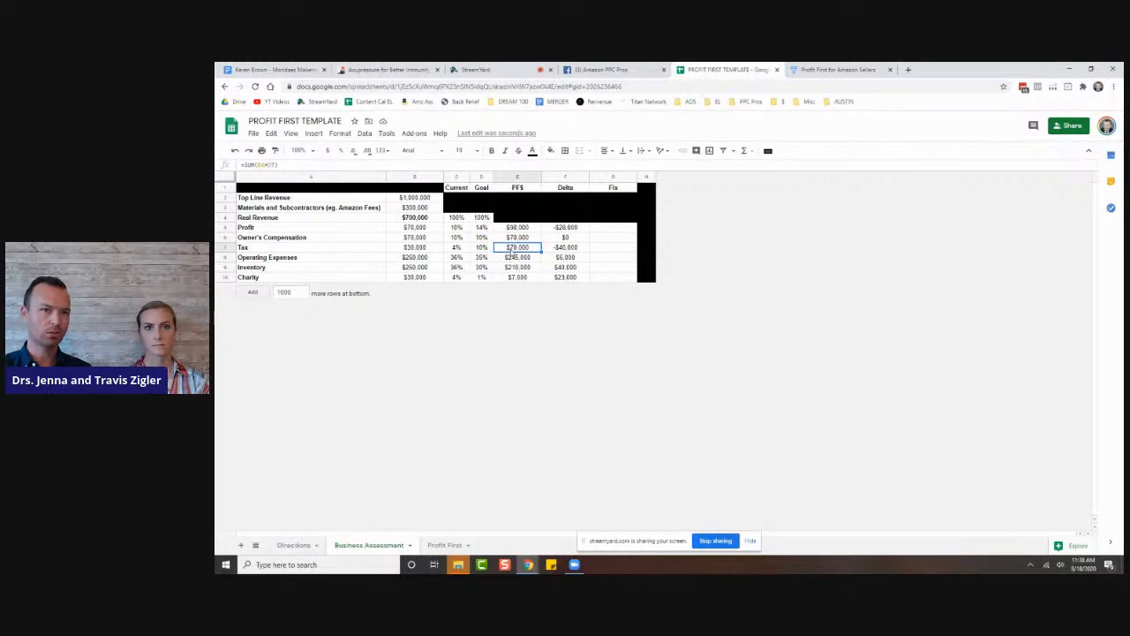
{"action": "left_click", "coordinate": [564, 248]}
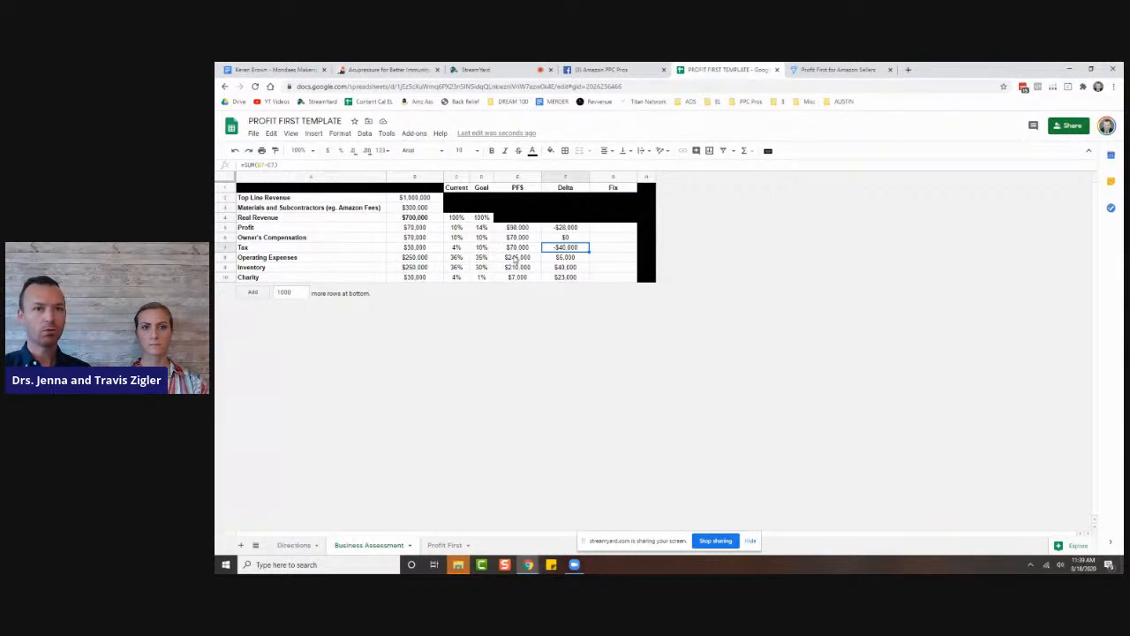
{"action": "left_click", "coordinate": [517, 258]}
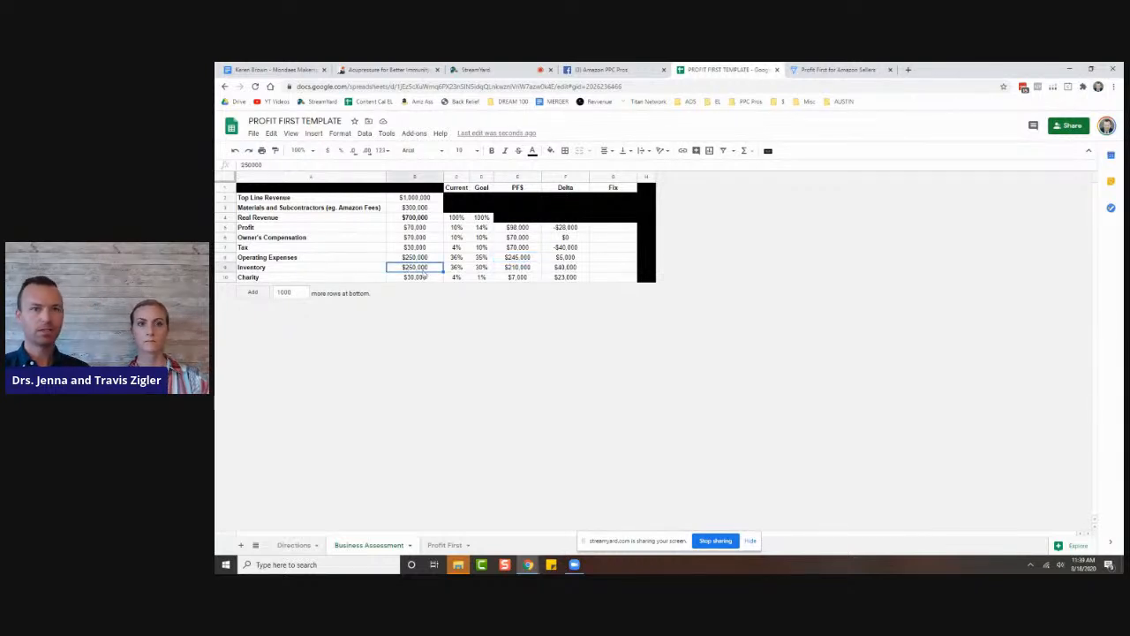
{"action": "left_click", "coordinate": [517, 267]}
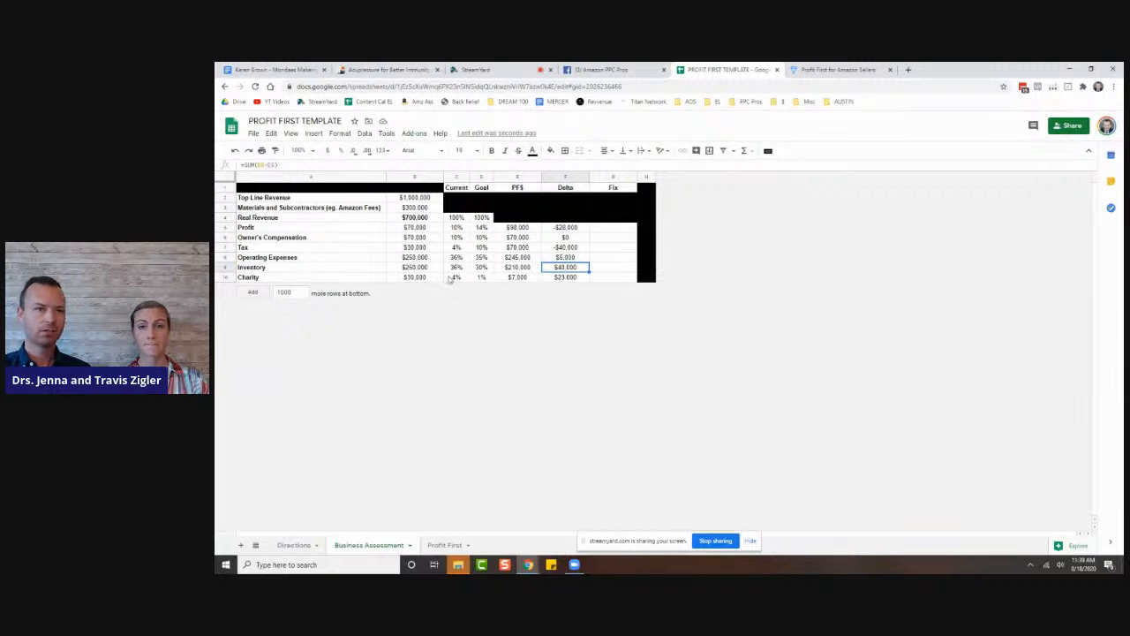
{"action": "left_click", "coordinate": [413, 275]}
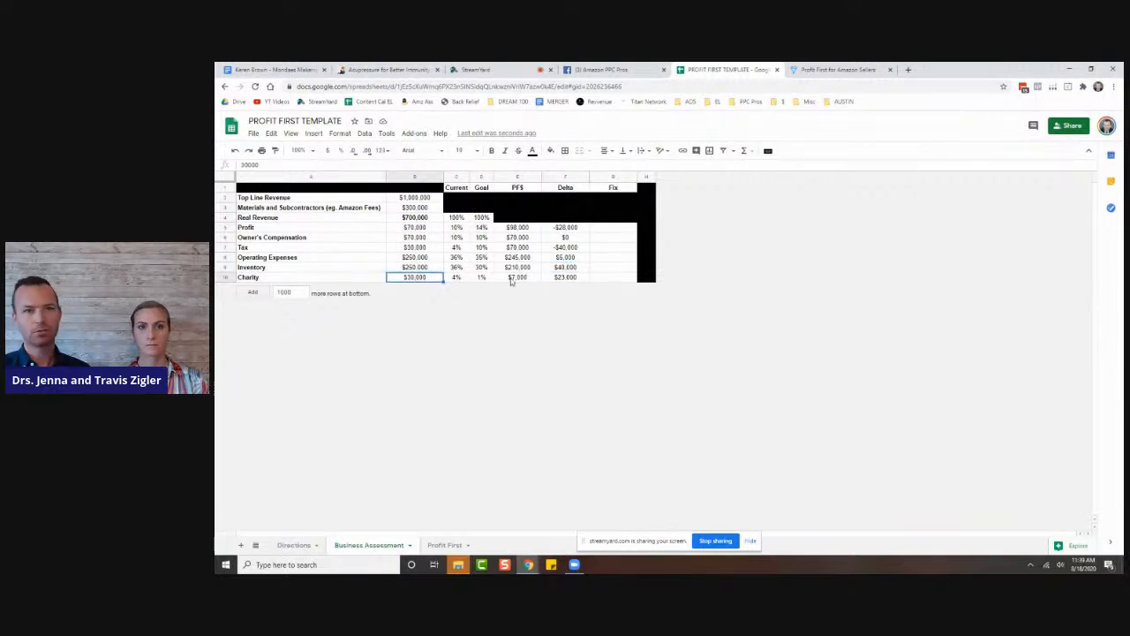
{"action": "left_click", "coordinate": [565, 275]}
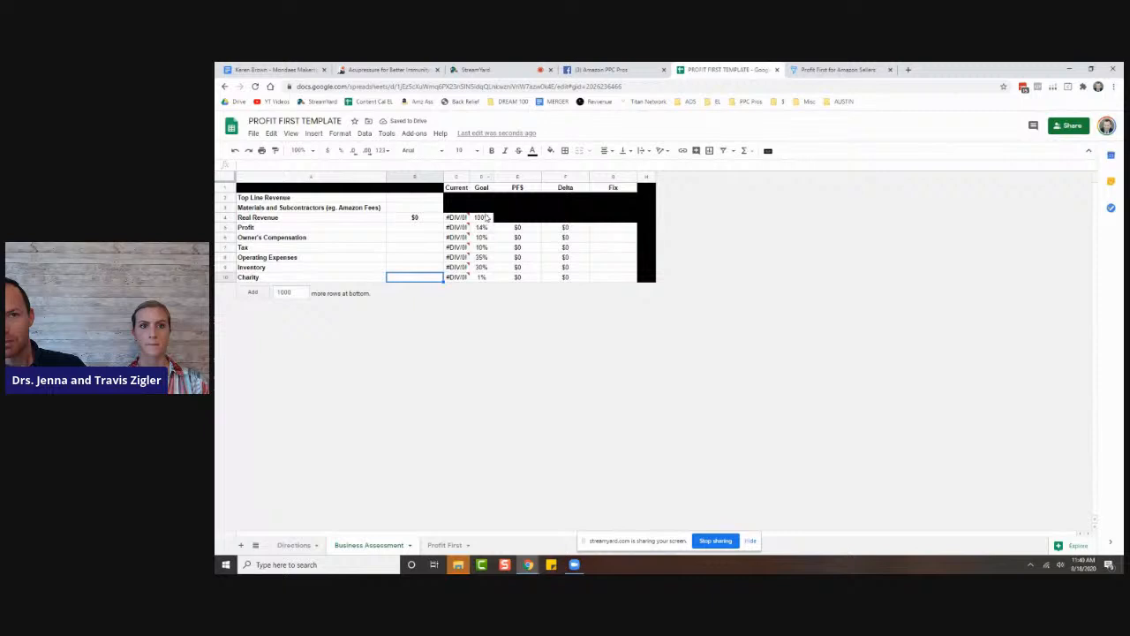
- Review the cleared Real Revenue goal percentage and switch to the Profit First sheet
{"action": "left_click", "coordinate": [481, 217]}
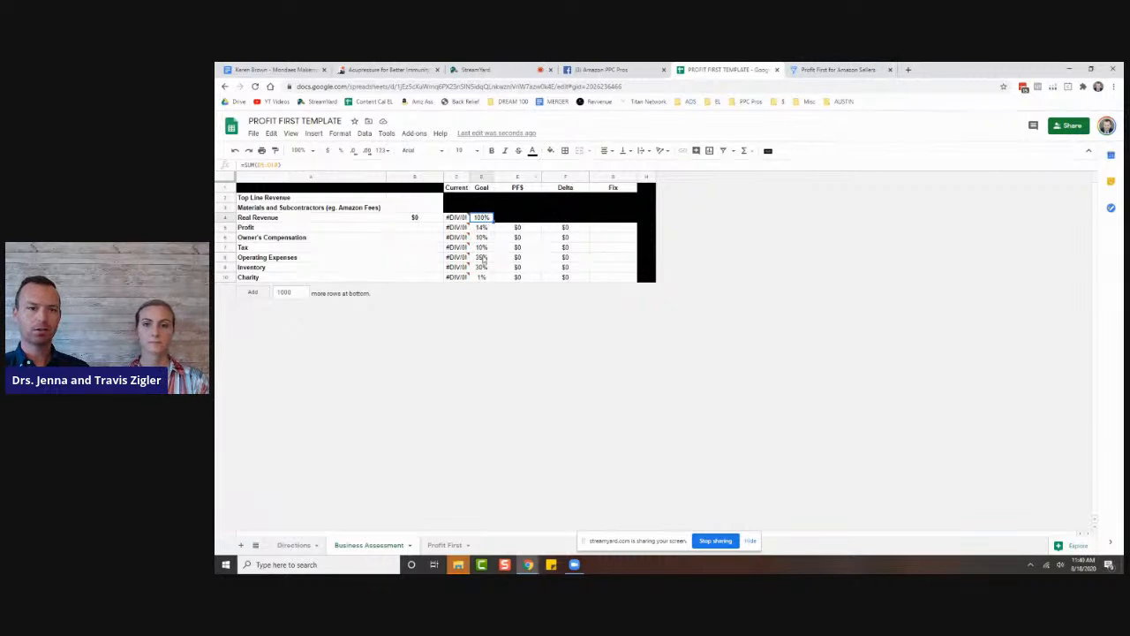
{"action": "left_click", "coordinate": [441, 544]}
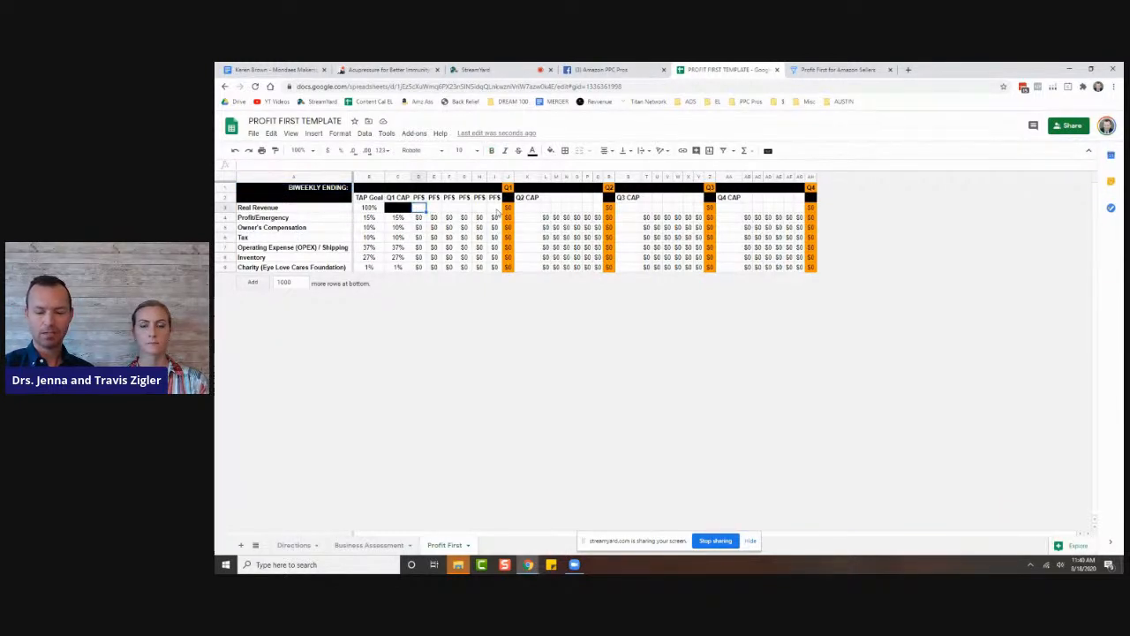
{"action": "mouse_move", "coordinate": [323, 238]}
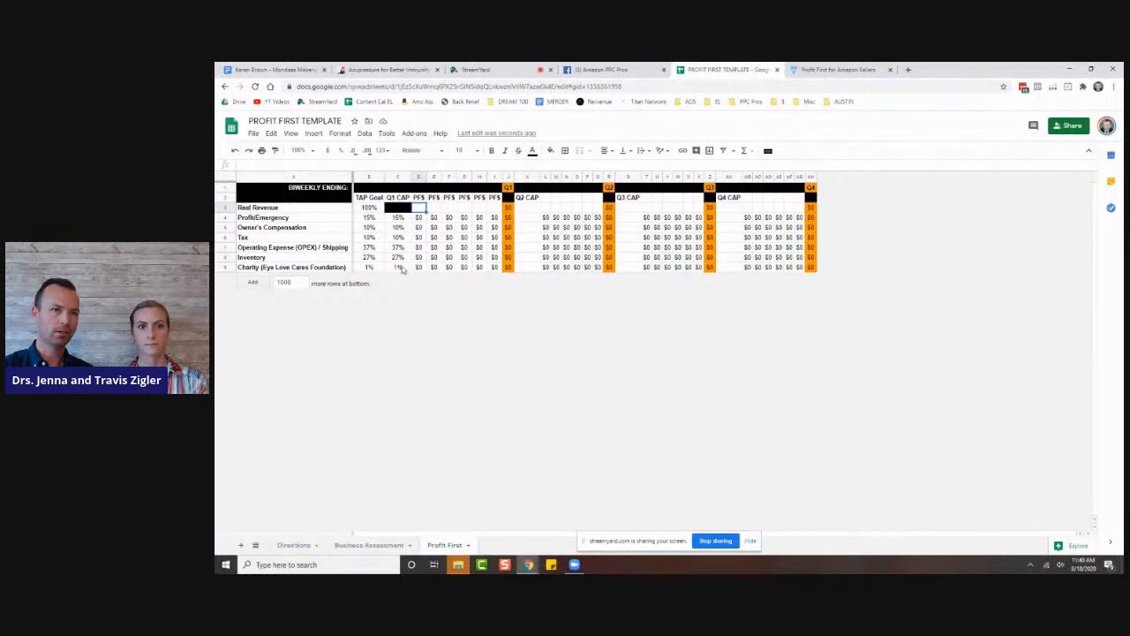
{"action": "left_click", "coordinate": [291, 266]}
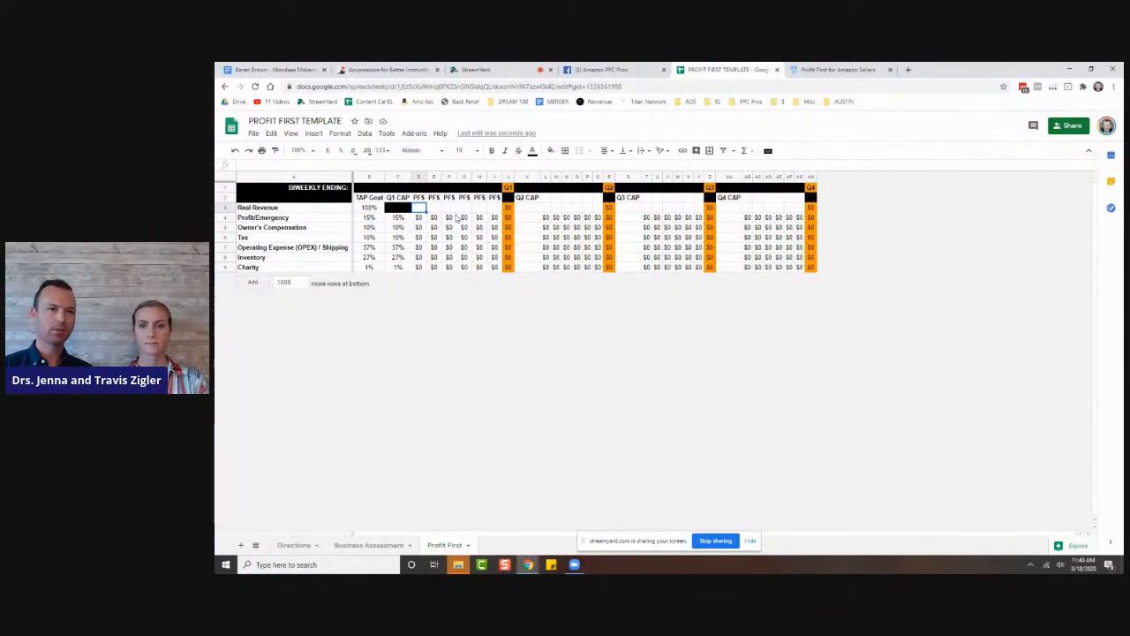
- Try a $1,000 entry on Real Revenue, then switch back to the StreamYard broadcast studio
{"action": "type", "text": "100000"}
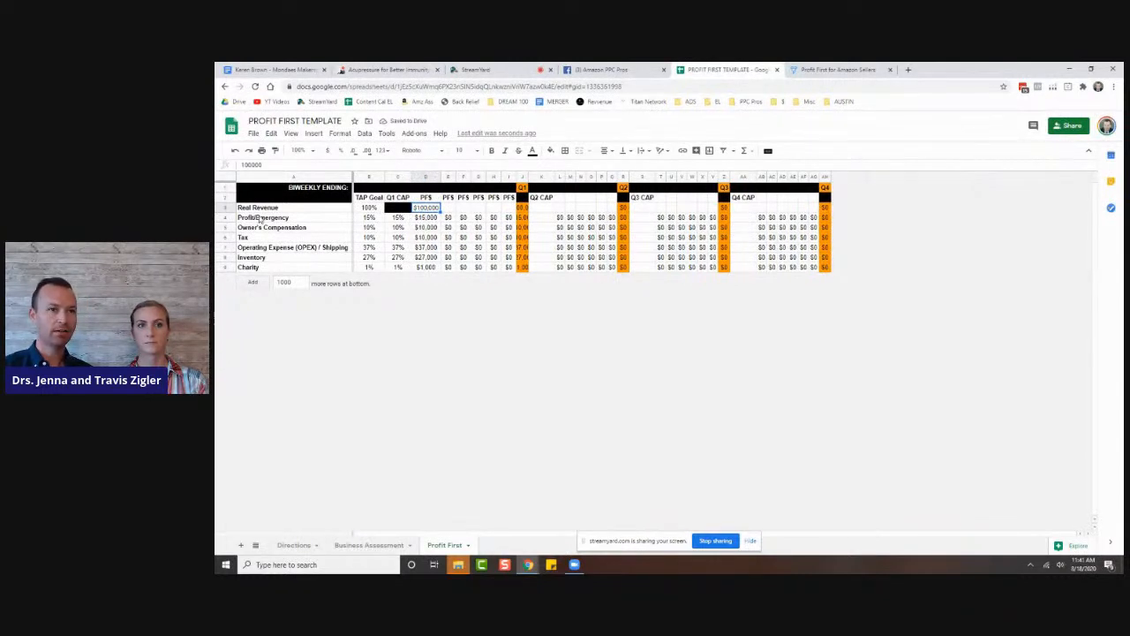
{"action": "left_click", "coordinate": [257, 206]}
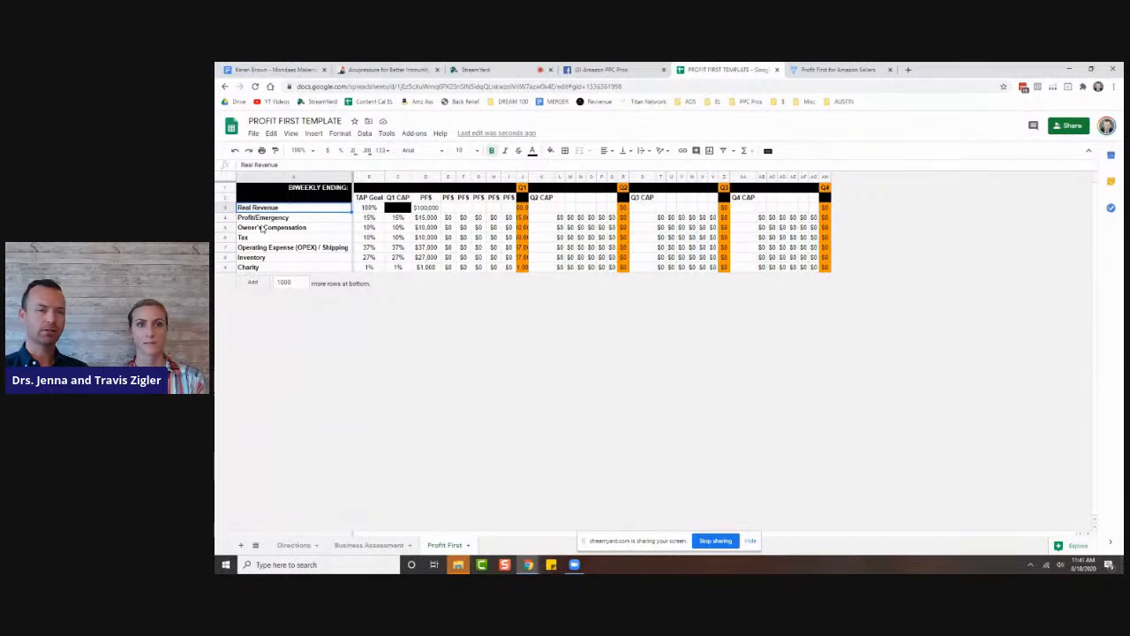
{"action": "left_click", "coordinate": [262, 218]}
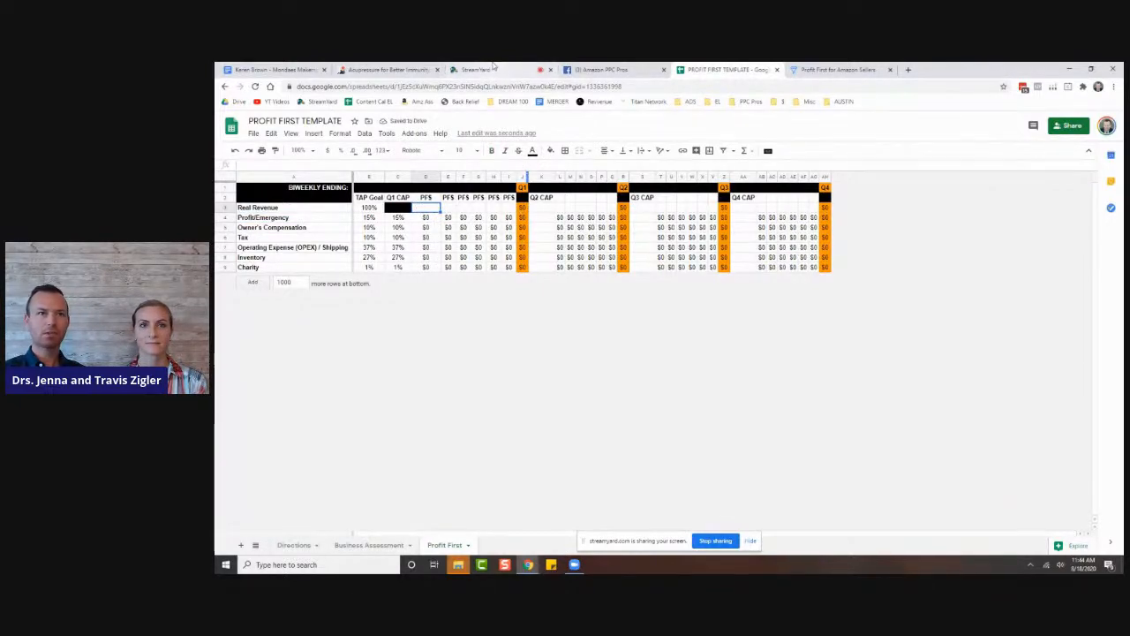
{"action": "left_click", "coordinate": [473, 69]}
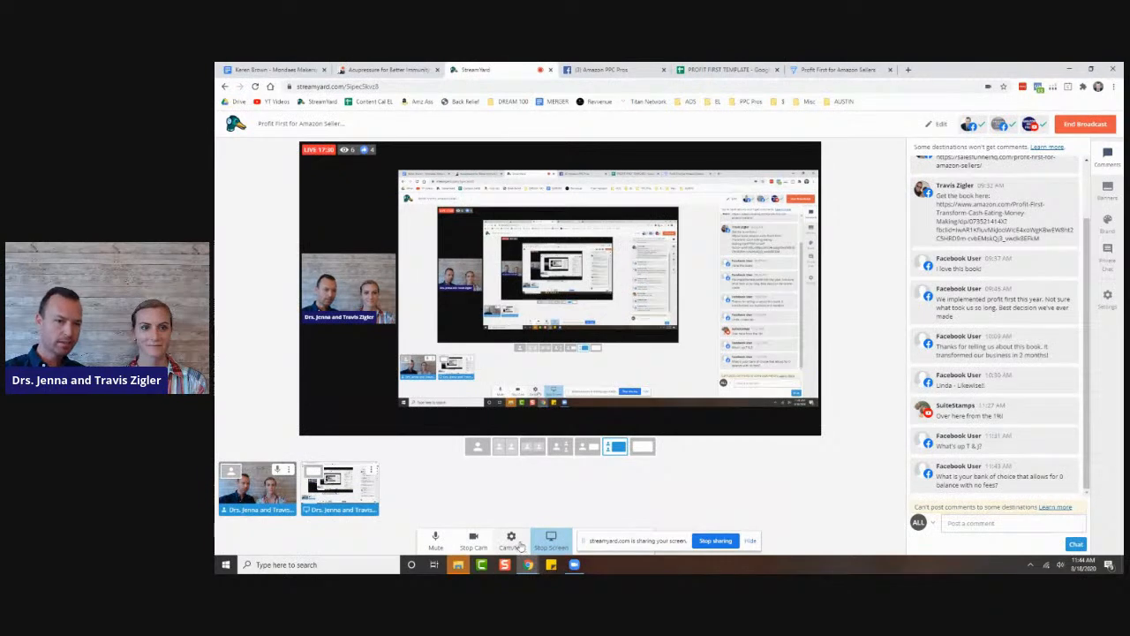